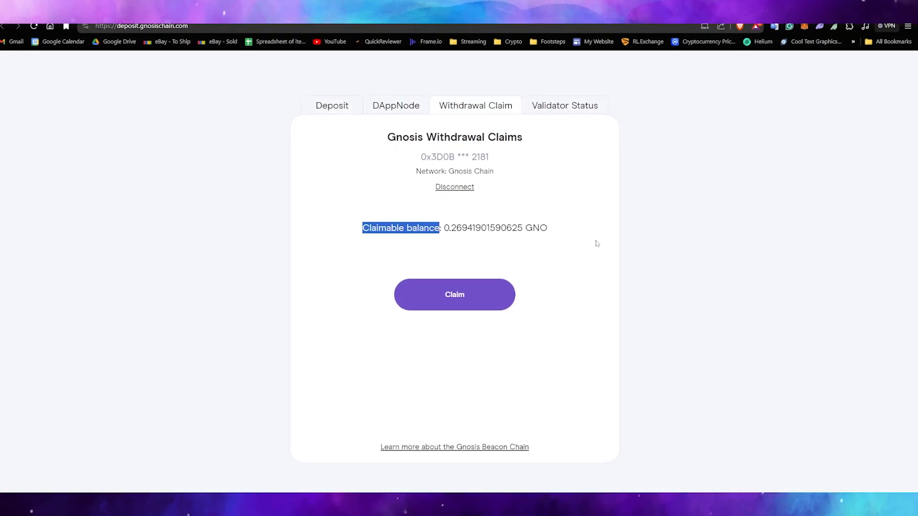
Claim the 0.26941901590625 GNO withdrawal balance and confirm the transaction in MetaMask.
left_click(454, 295)
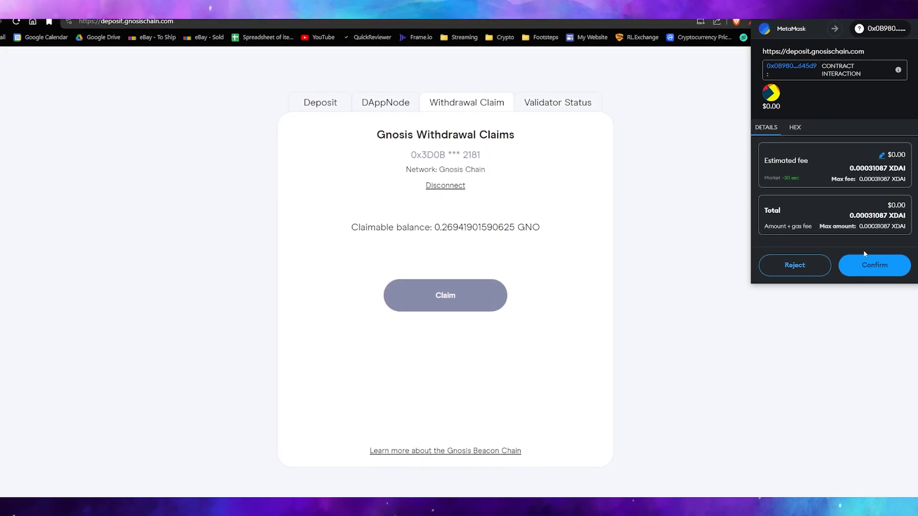
left_click(873, 265)
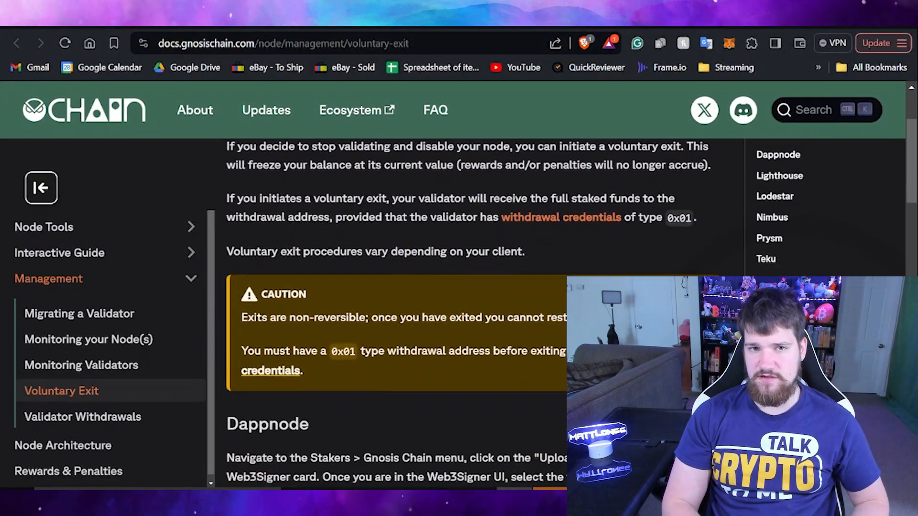
Scroll the Voluntary Exit guide down to its Dappnode section.
scroll("down", 3)
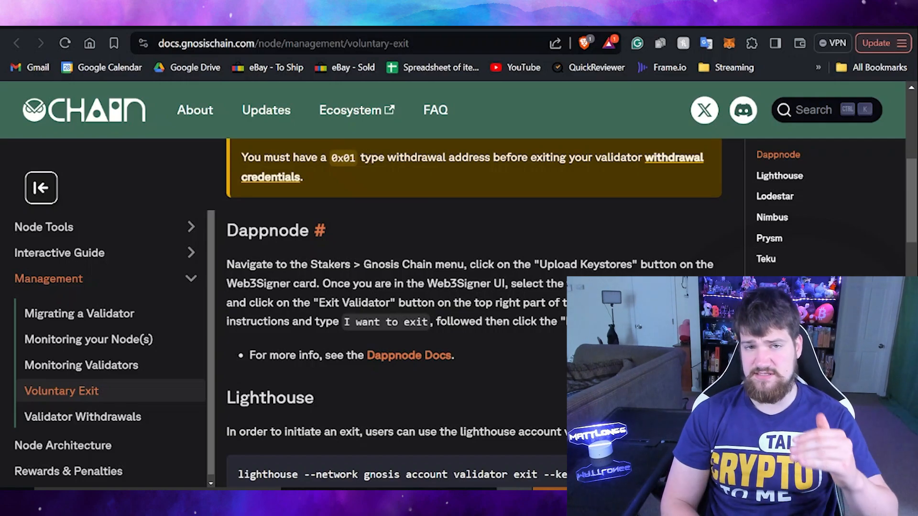
mouse_move(409, 356)
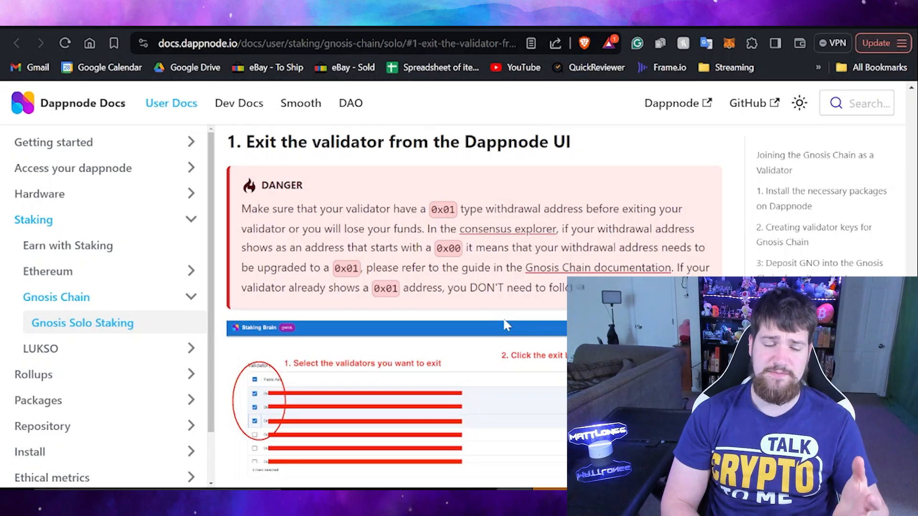
Scroll down to the installed Dappnode packages, all shown running.
scroll("down", 3)
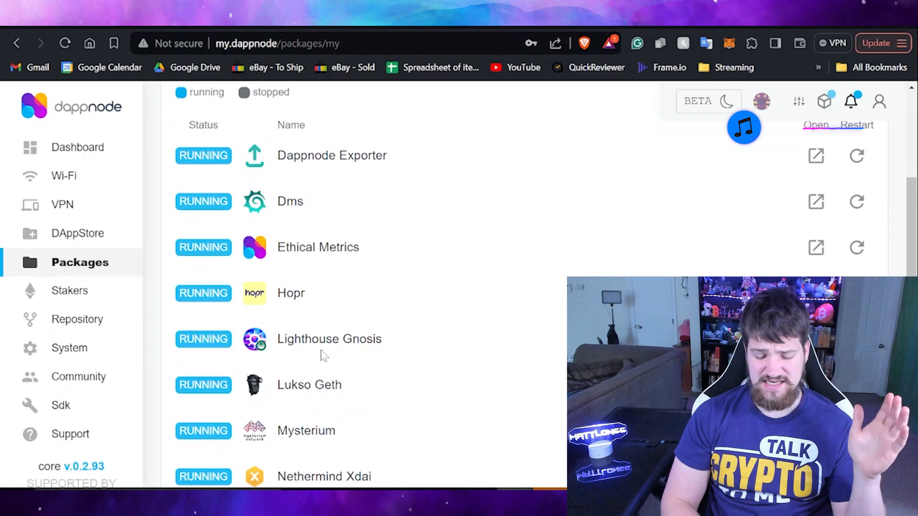
mouse_move(329, 338)
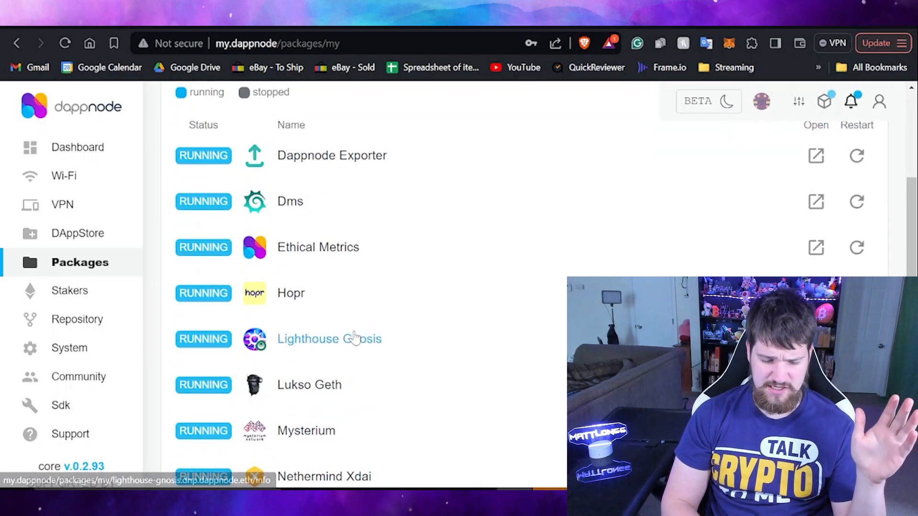
mouse_move(370, 348)
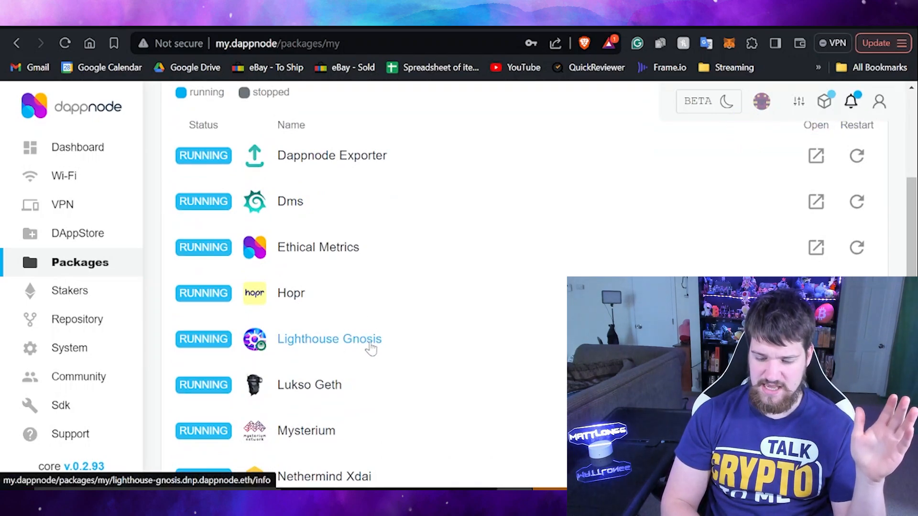
Bring up the Web3Signer Gnosis Staking Brain validators list, then return to the Dappnode exit guide.
left_click(328, 339)
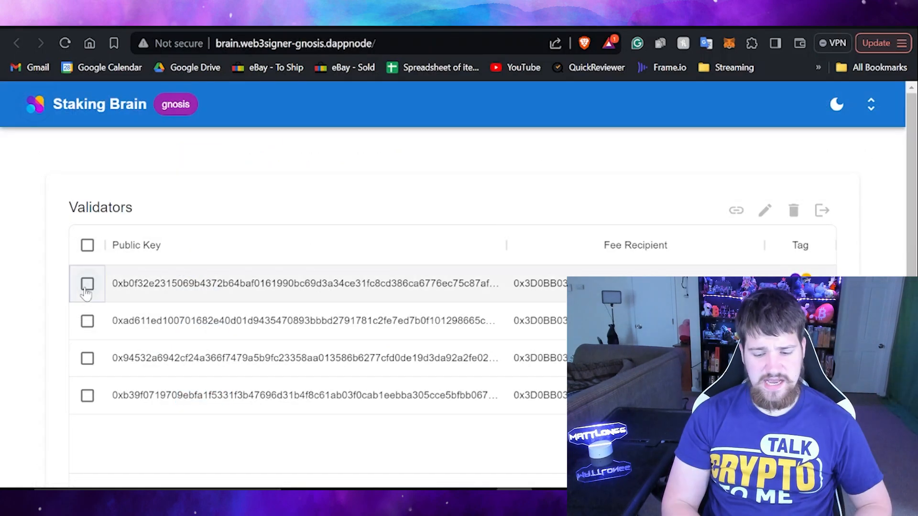
left_click(87, 283)
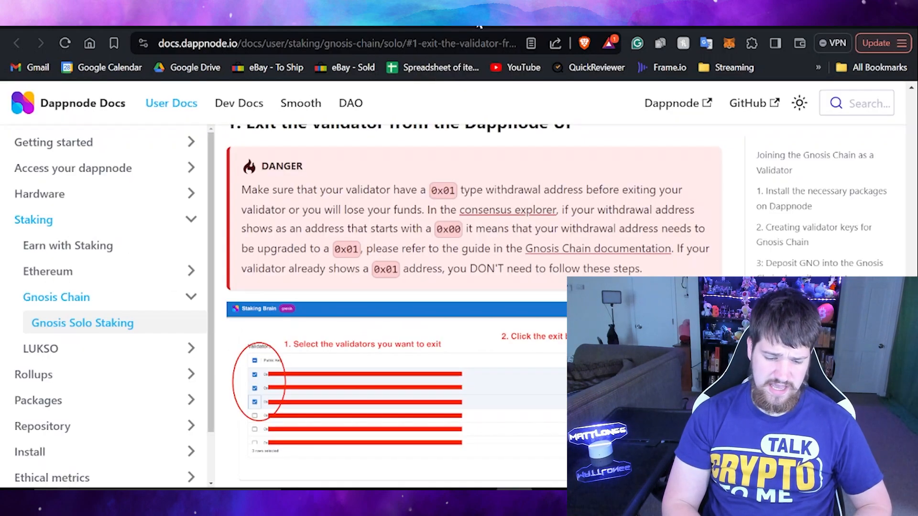
Search the validator public key on gnosischa.in and view validator 128974, active with about 1 GNO.
left_click(508, 209)
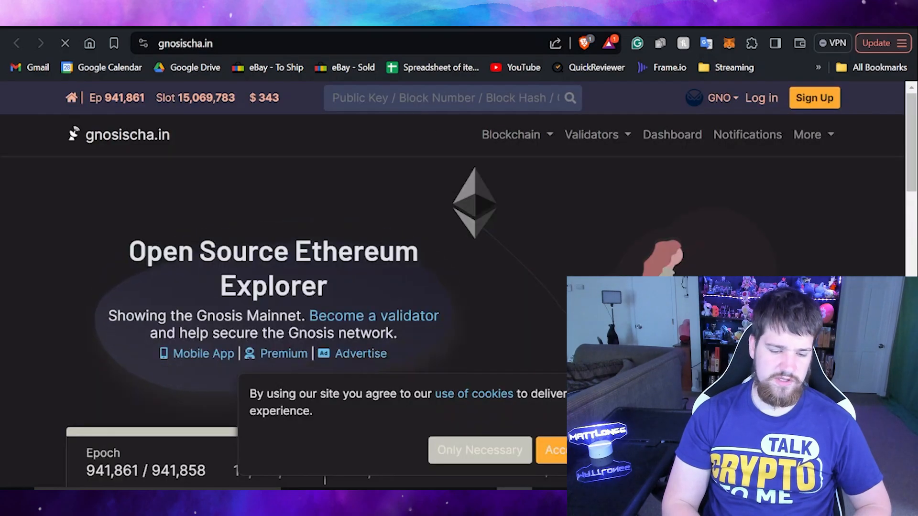
right_click(410, 98)
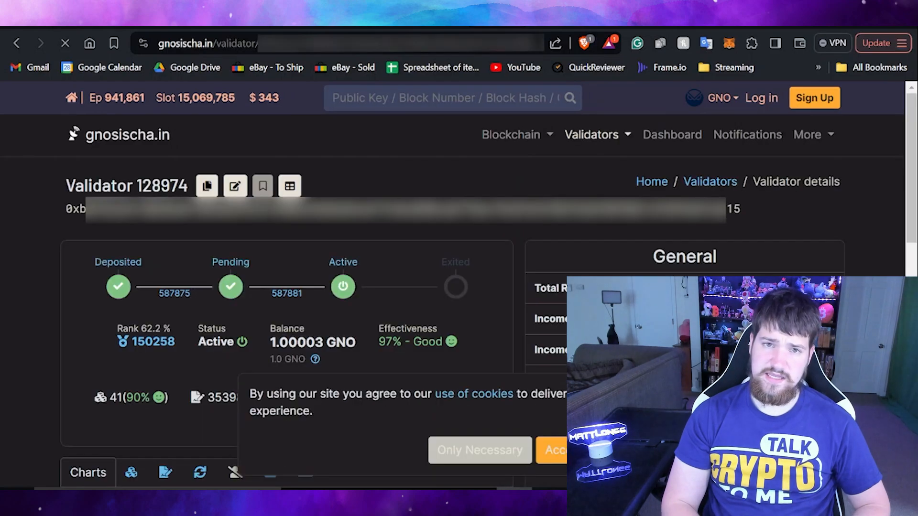
left_click(560, 450)
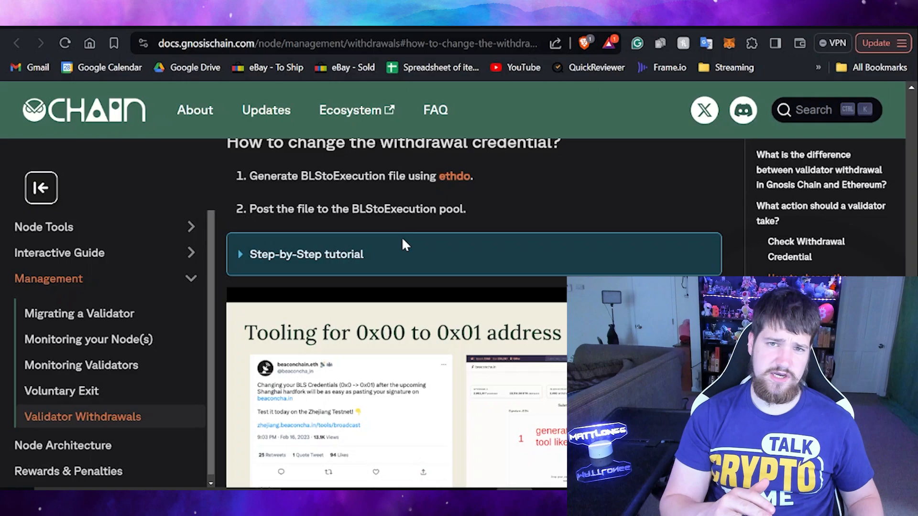
Scroll to 'How to change the withdrawal credential?' on the Validator Withdrawals page.
scroll("down", 3)
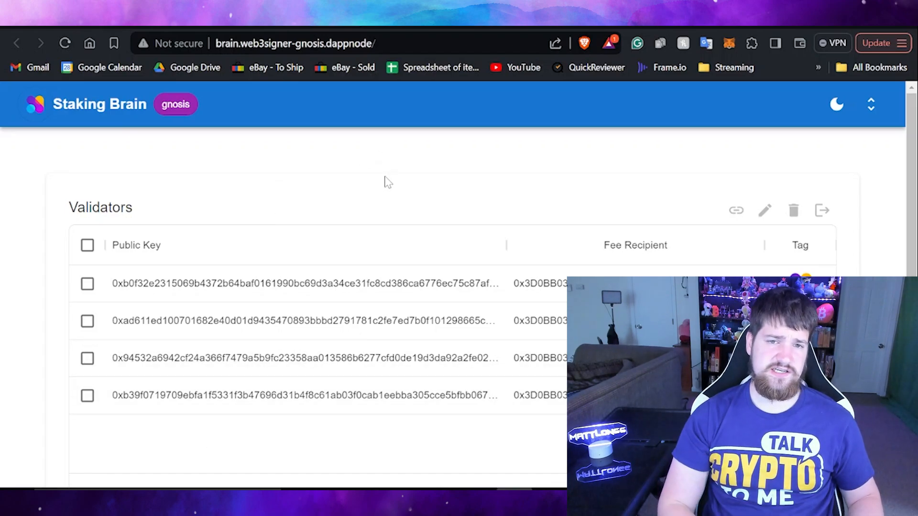
left_click(87, 245)
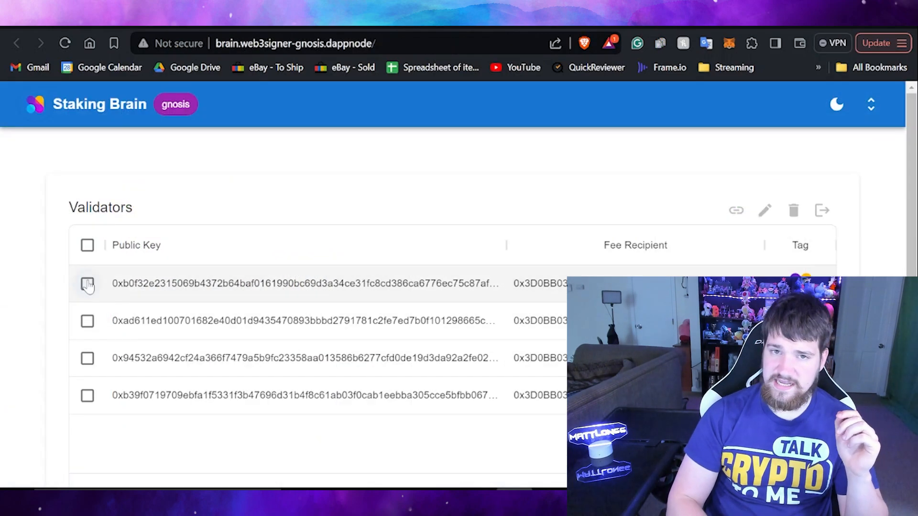
Select validator 0xb0f3...a615 for exit and enter the 'I want to exit' confirmation.
left_click(87, 283)
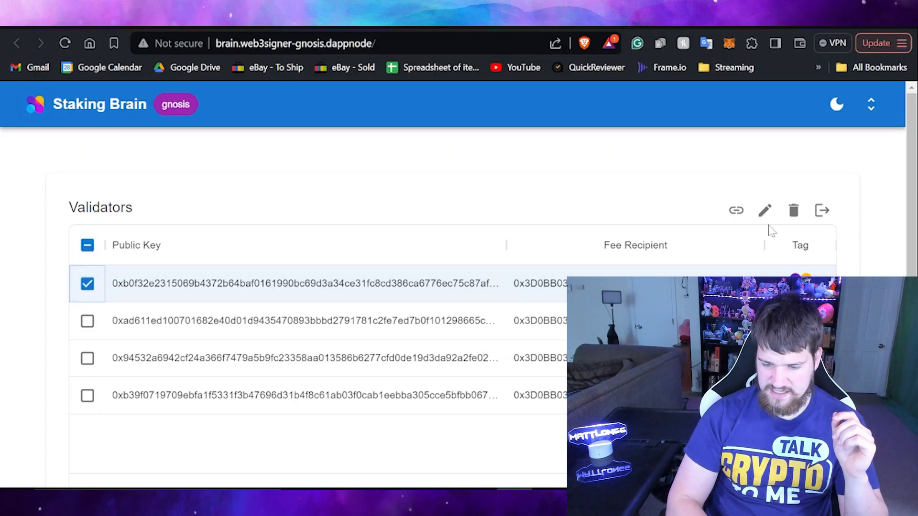
mouse_move(823, 211)
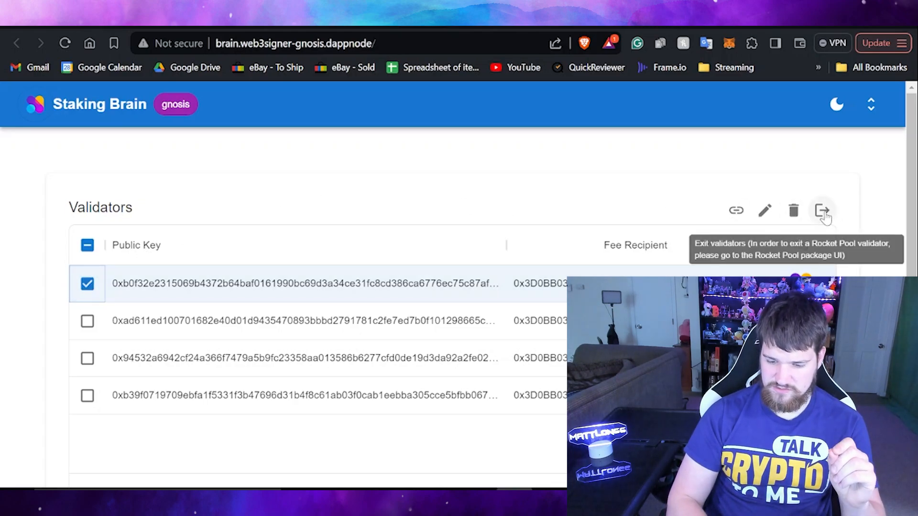
left_click(822, 211)
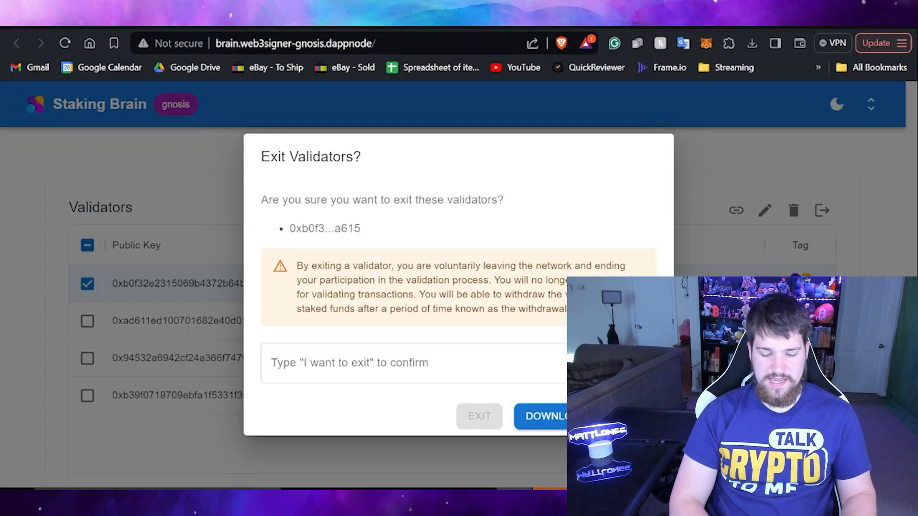
type("I wa")
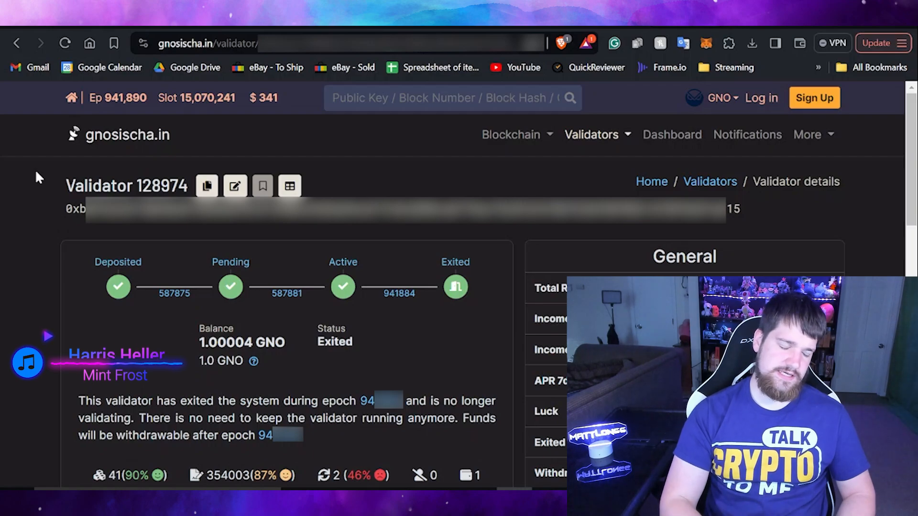
mouse_move(70, 229)
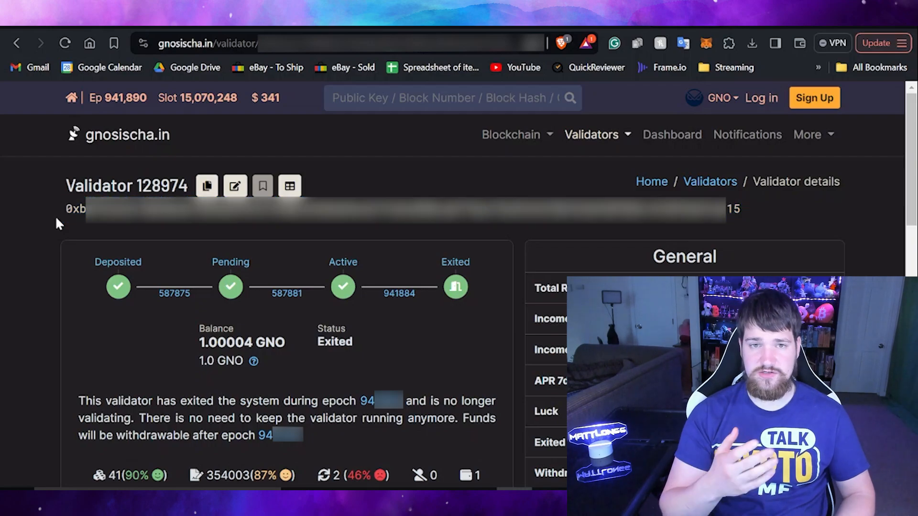
scroll("down", 3)
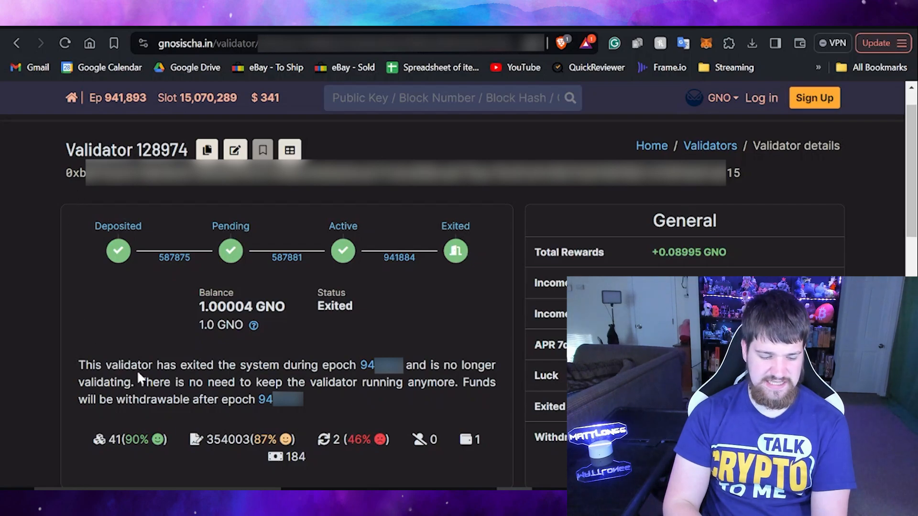
left_click_drag(79, 365, 267, 365)
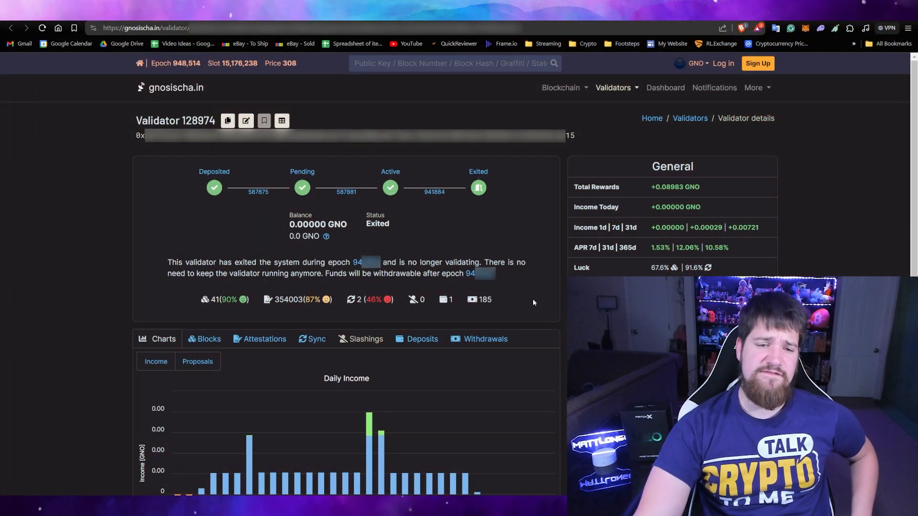
double_click(245, 262)
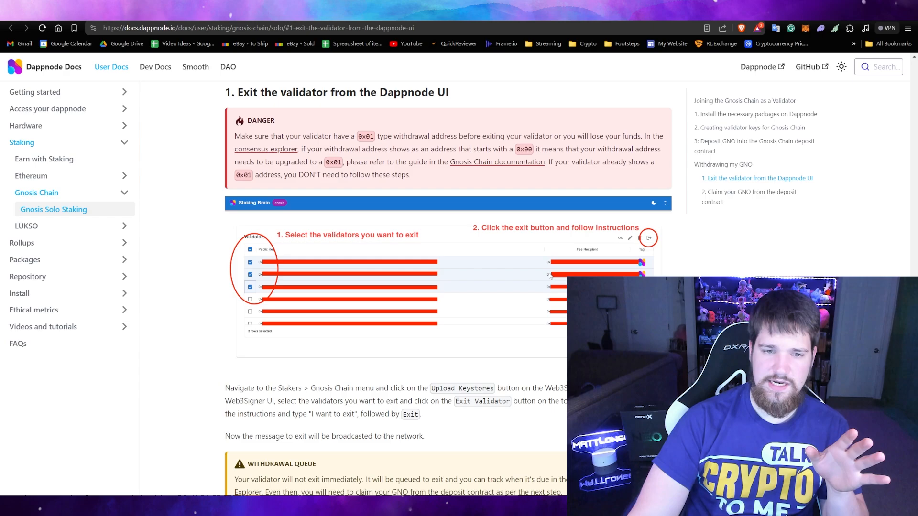
From the guide's 'Claim your GNO' section, go to the Gnosis Chain Deposit Contract on Gnosisscan.
scroll("down", 3)
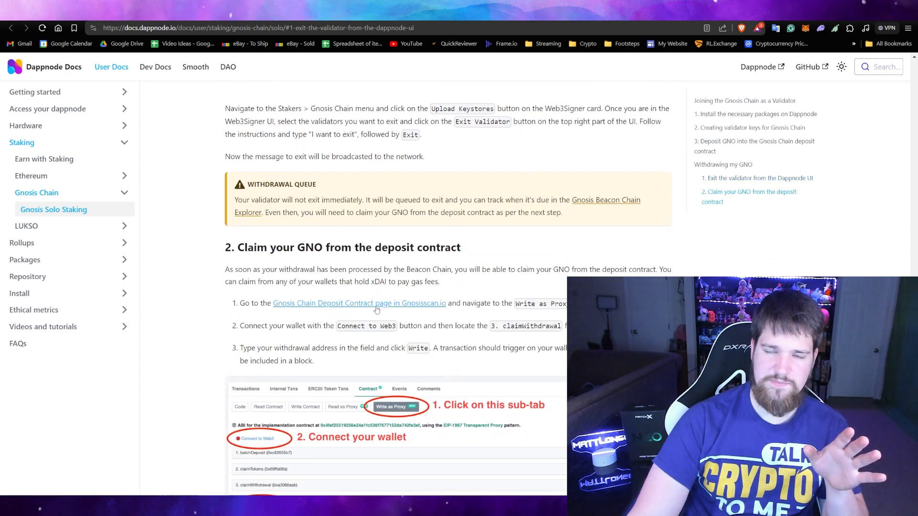
left_click(359, 303)
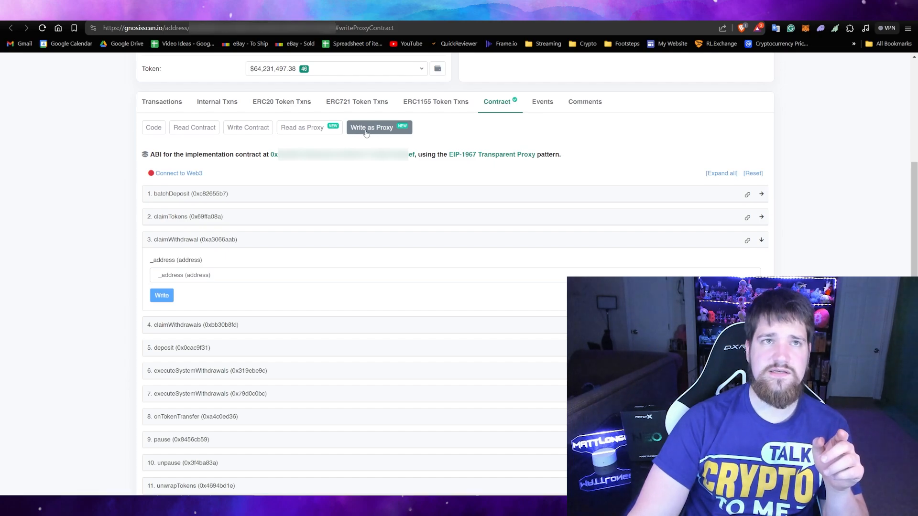
Connect the MetaMask wallet to the contract page on the Gnosis (xDAI) network.
left_click(179, 174)
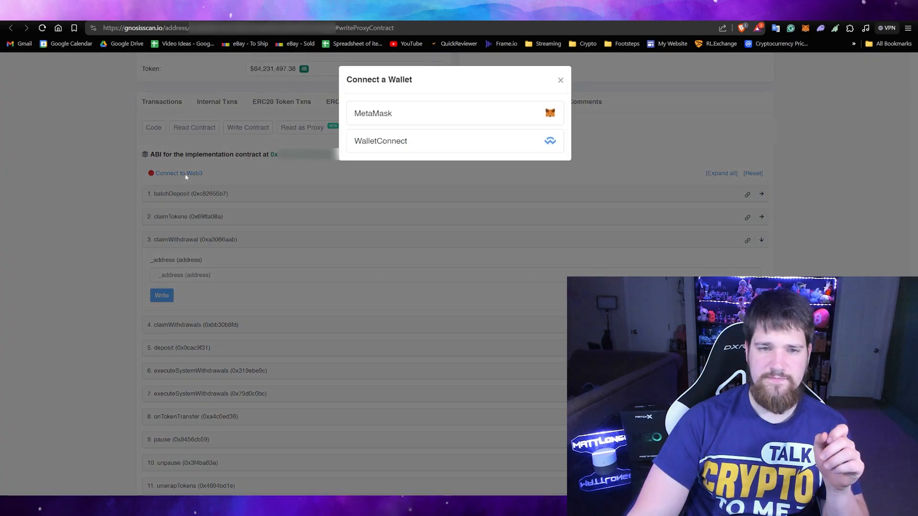
left_click(559, 80)
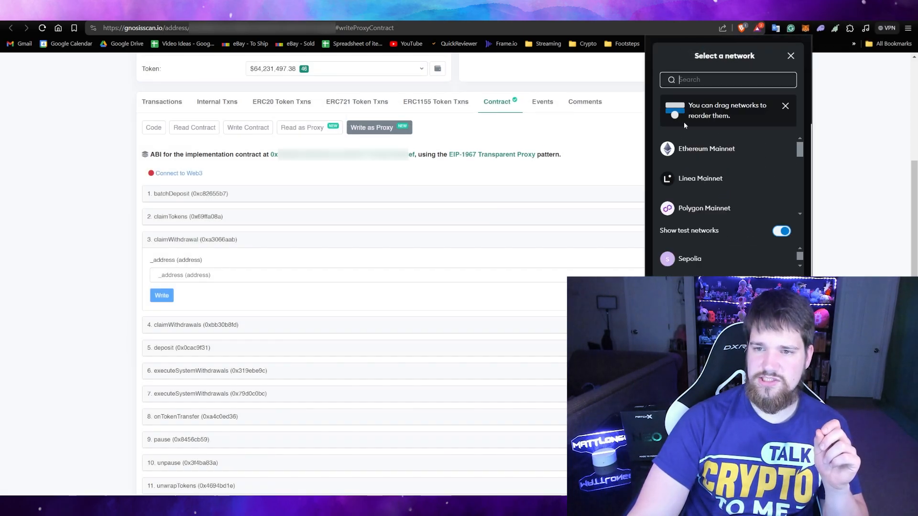
scroll("down", 3)
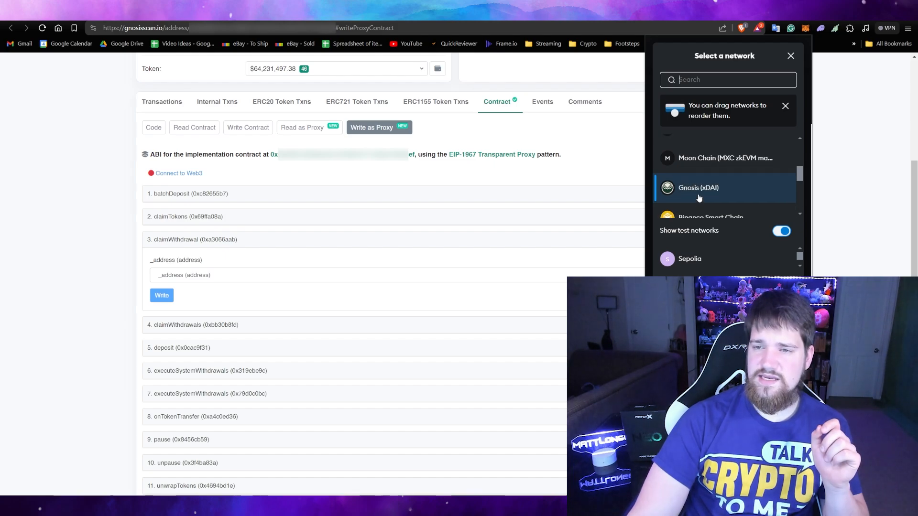
left_click(697, 188)
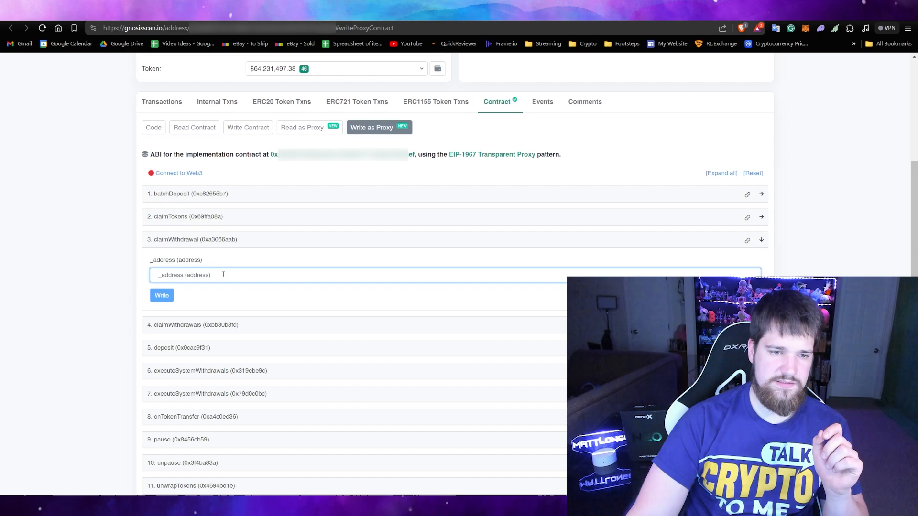
Call claimWithdrawal for address 0x...81, confirm in the wallet, and view the transaction details.
type("0x...81")
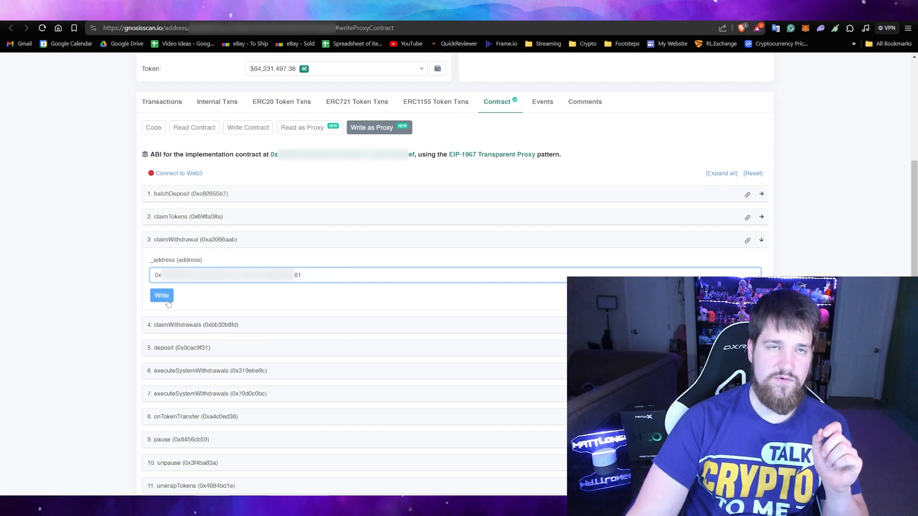
left_click(161, 295)
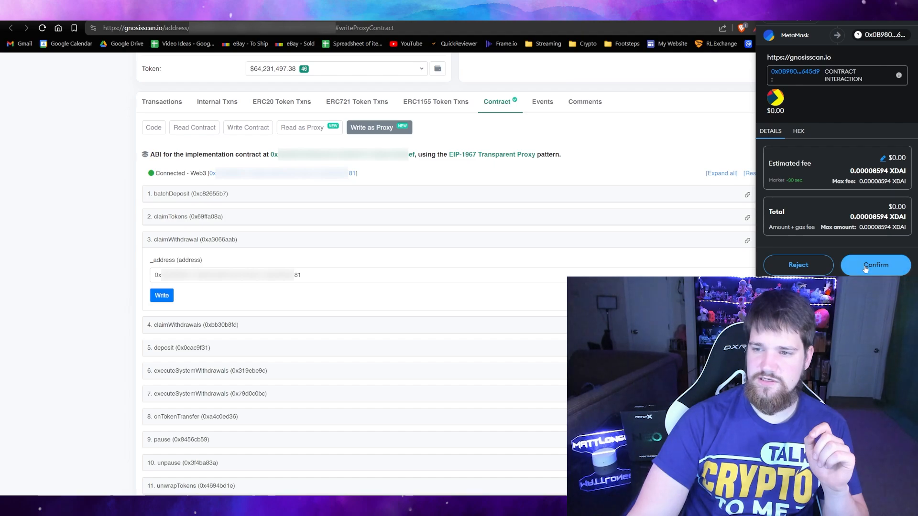
left_click(875, 265)
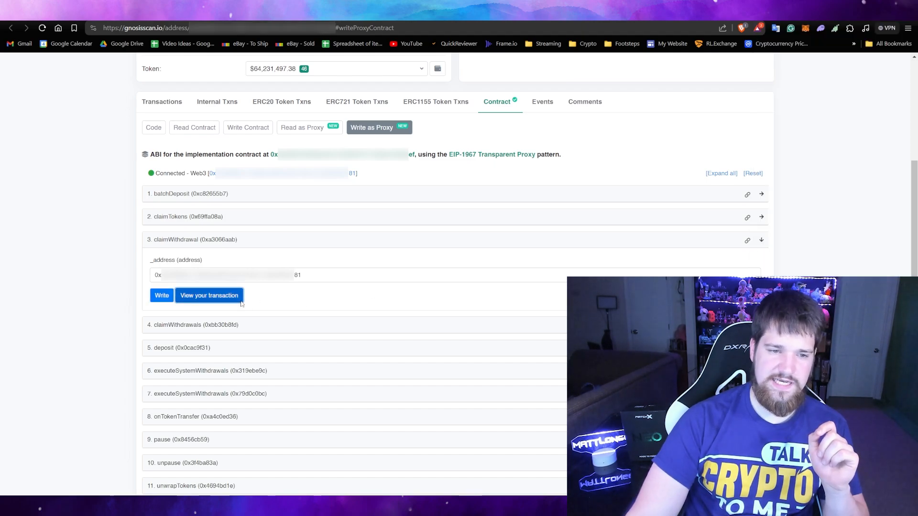
left_click(208, 295)
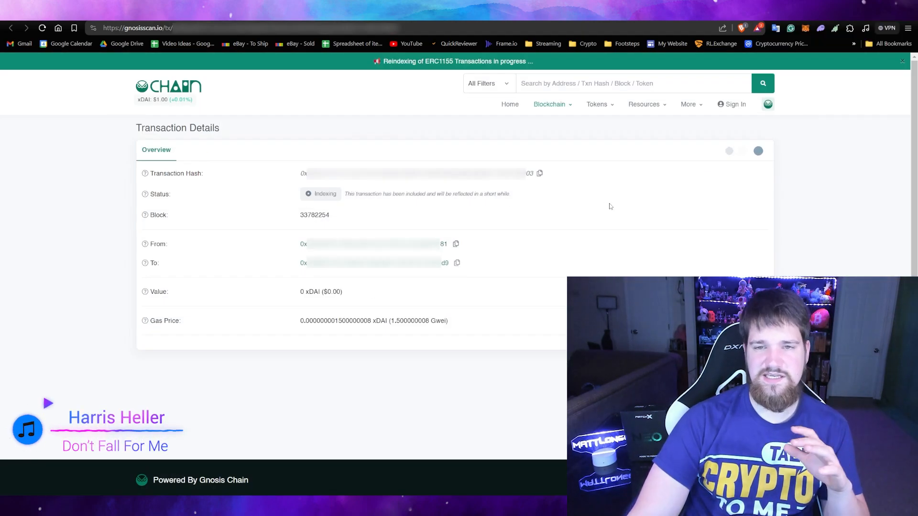